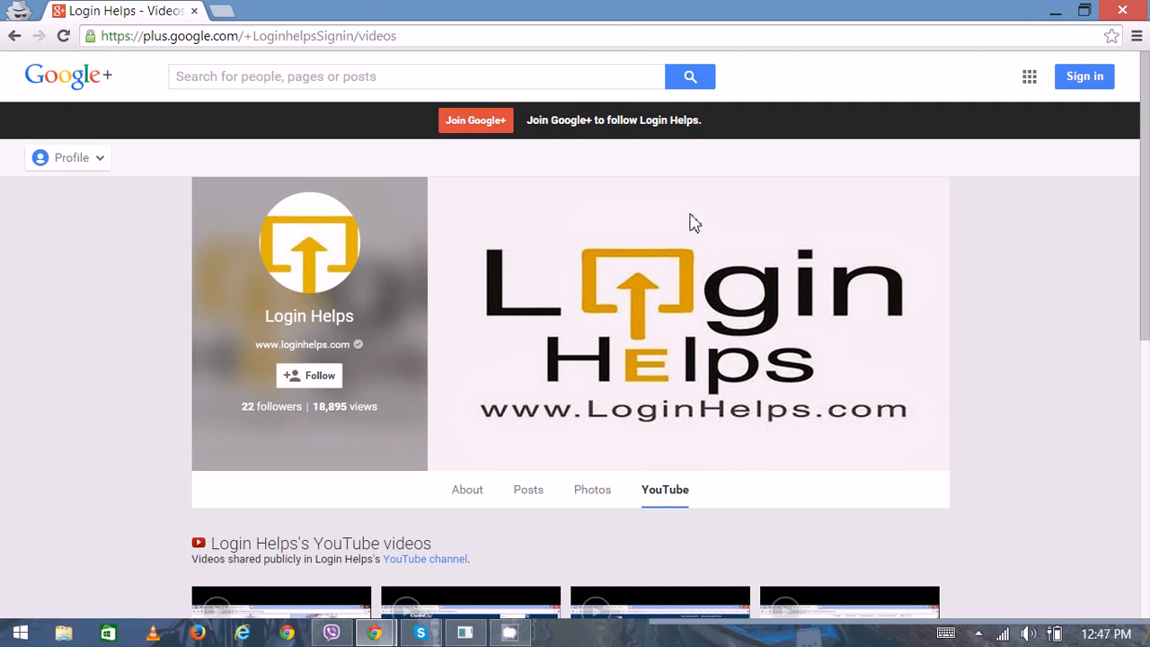
pyautogui.moveTo(705, 9)
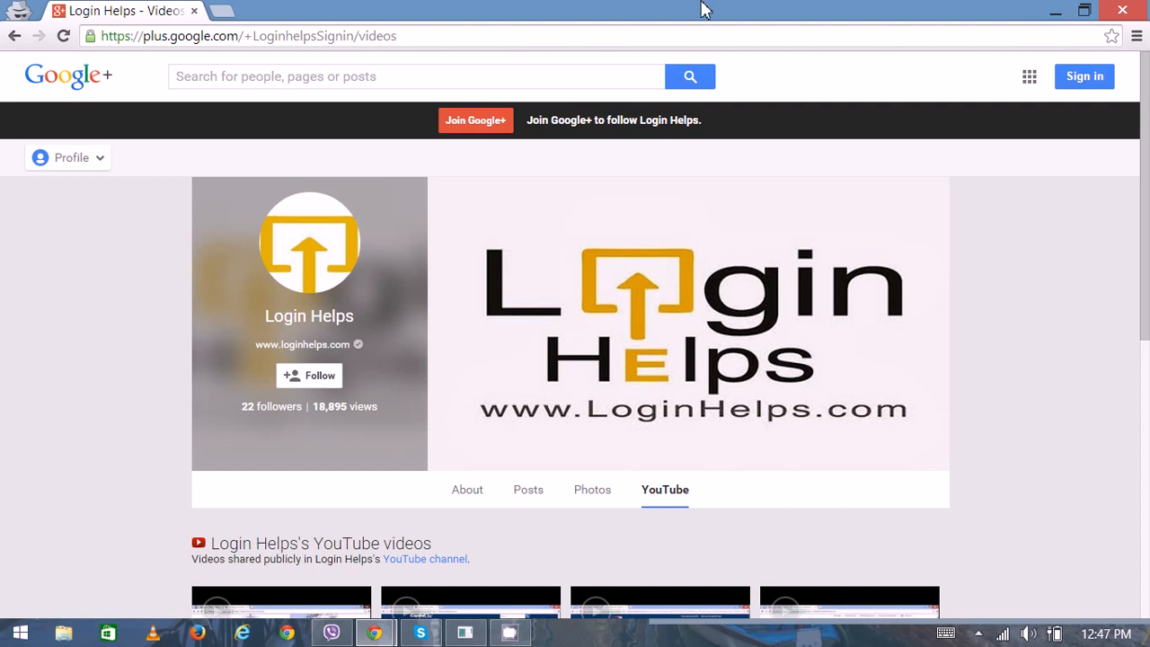
pyautogui.moveTo(223, 17)
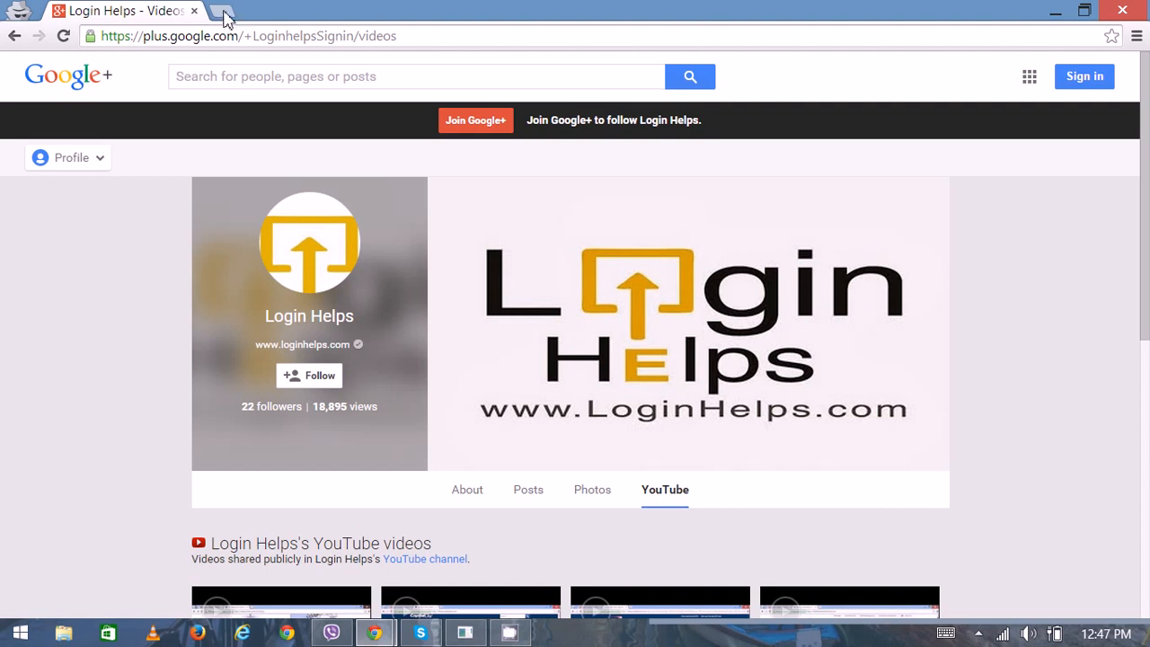
pyautogui.moveTo(230, 16)
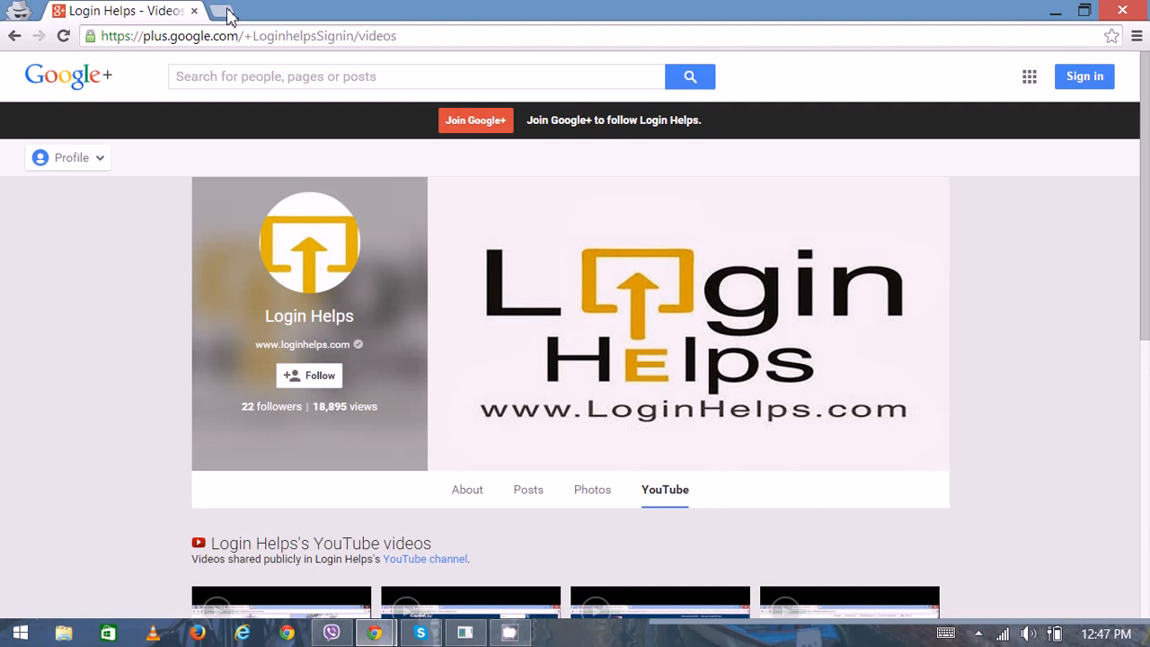
pyautogui.click(229, 11)
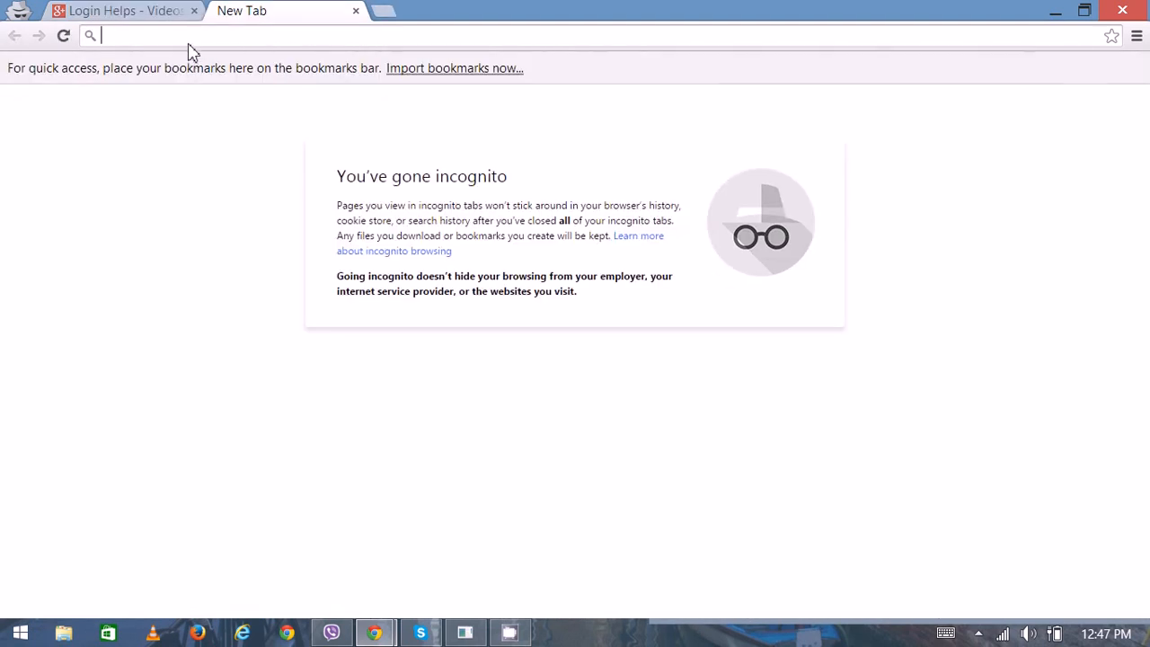
pyautogui.write('www.youtube.com')
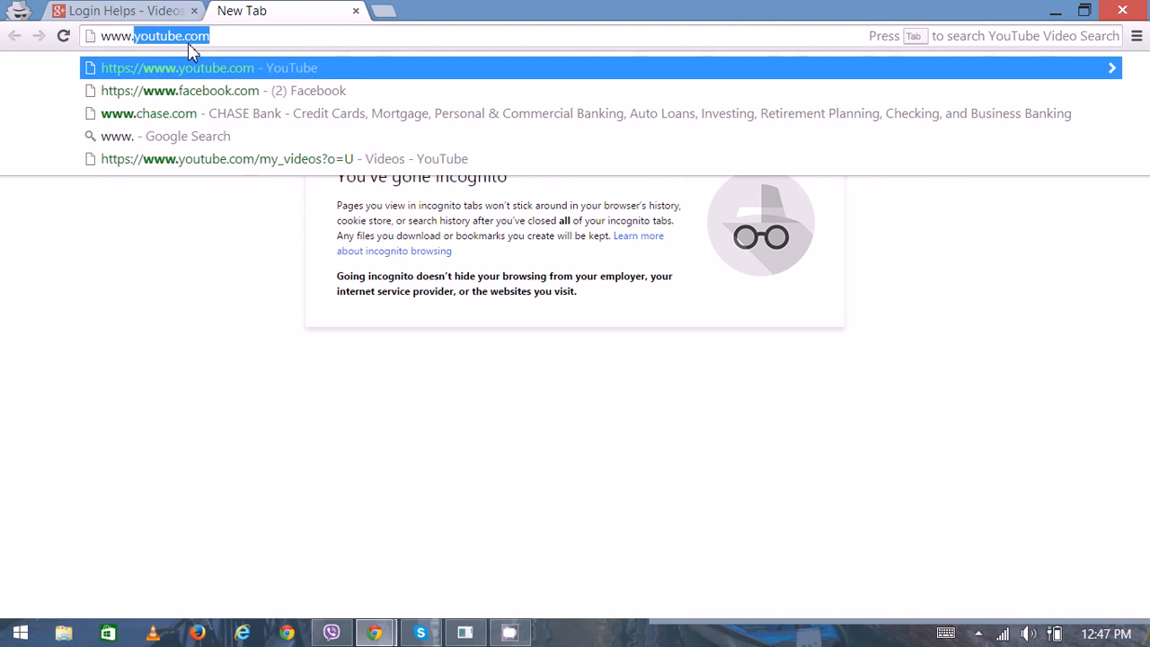
pyautogui.write('www.gmail.com')
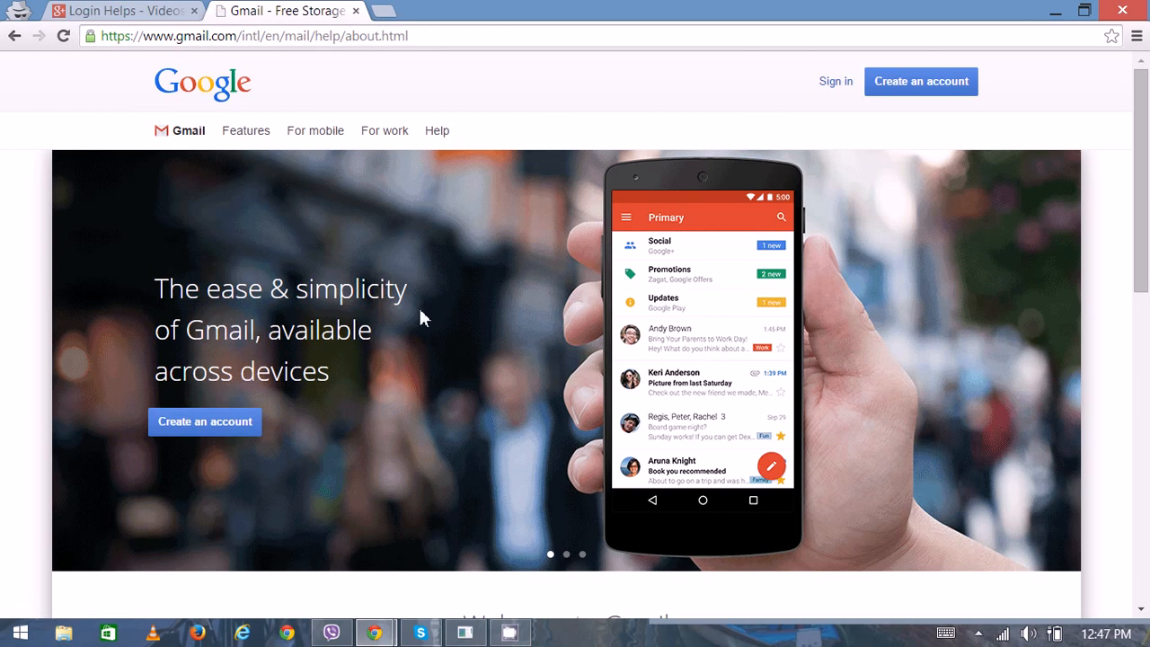
pyautogui.moveTo(505, 129)
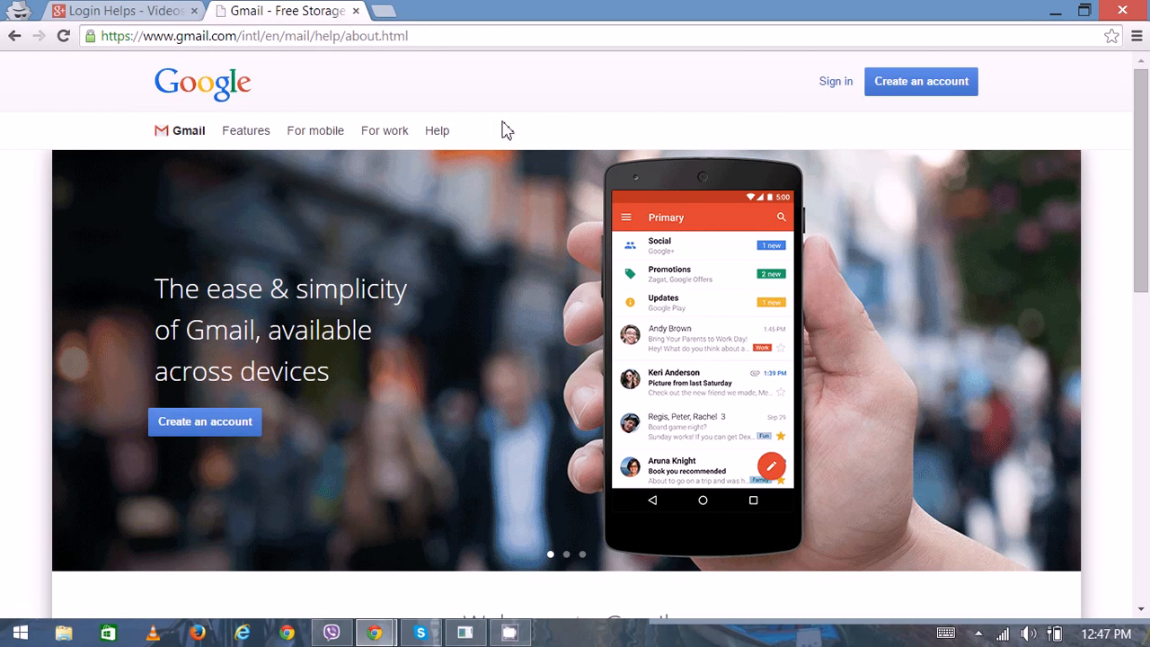
pyautogui.moveTo(915, 106)
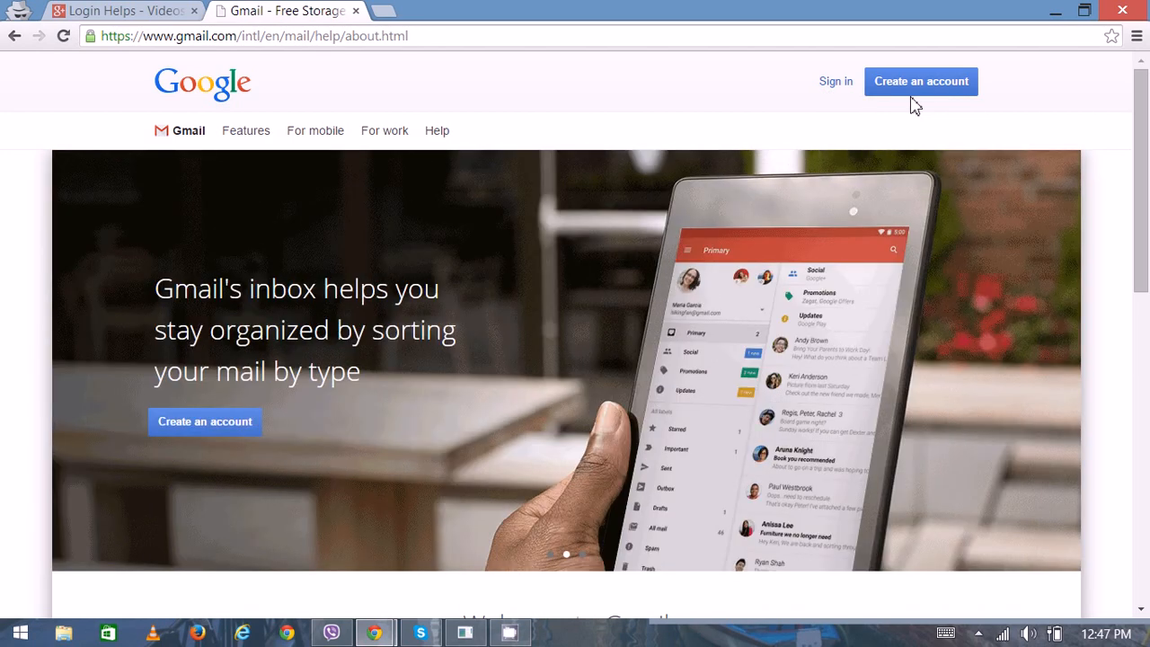
pyautogui.moveTo(919, 86)
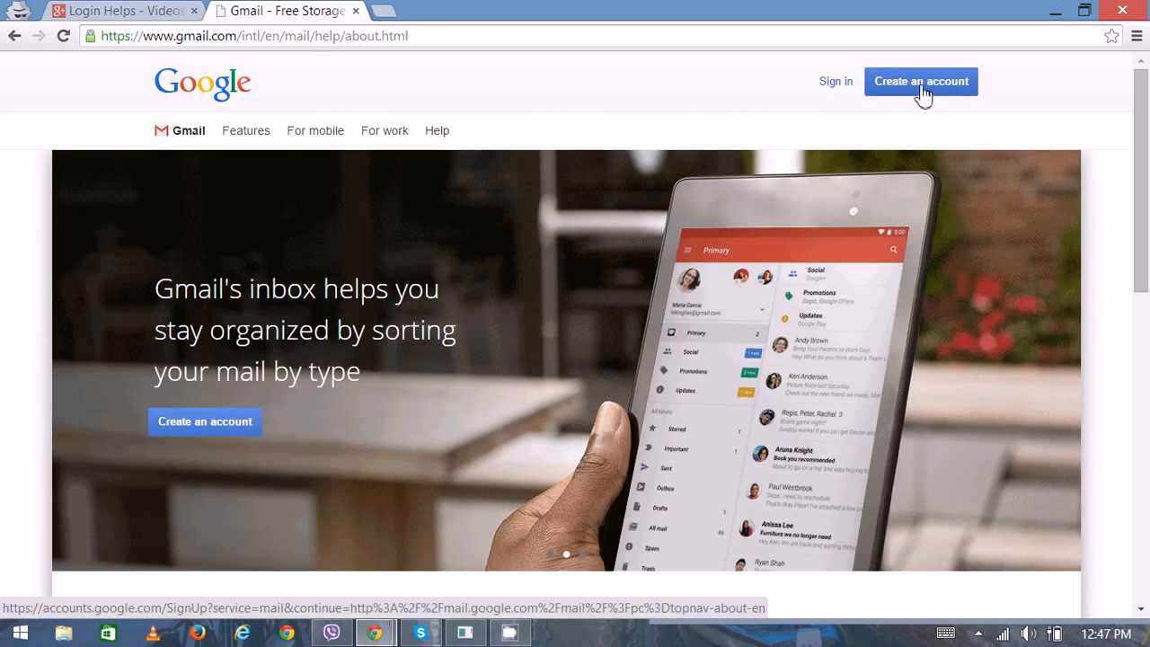
# - Begin creating a new Google account from the Gmail about page
pyautogui.click(920, 80)
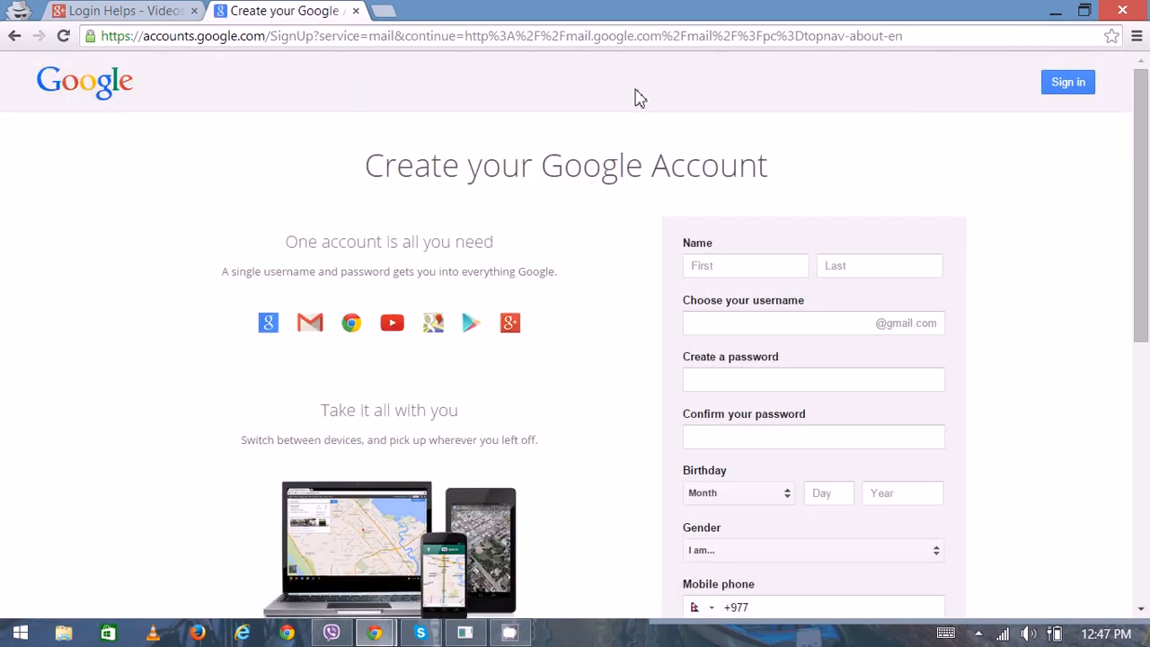
pyautogui.moveTo(629, 298)
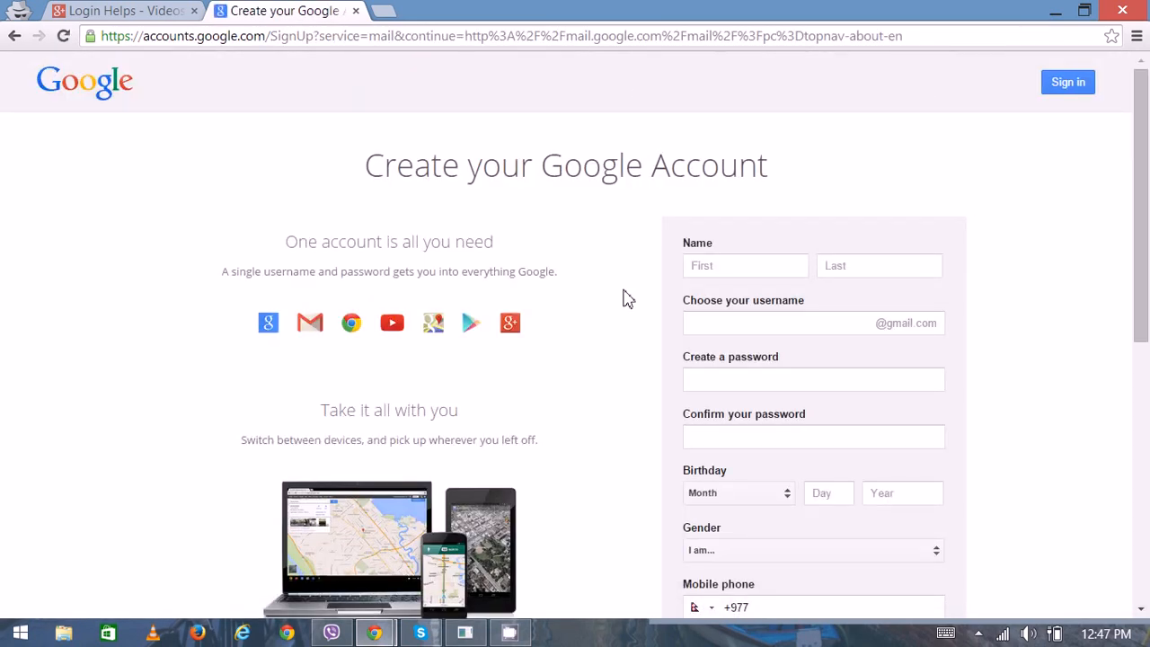
pyautogui.scroll(-3)
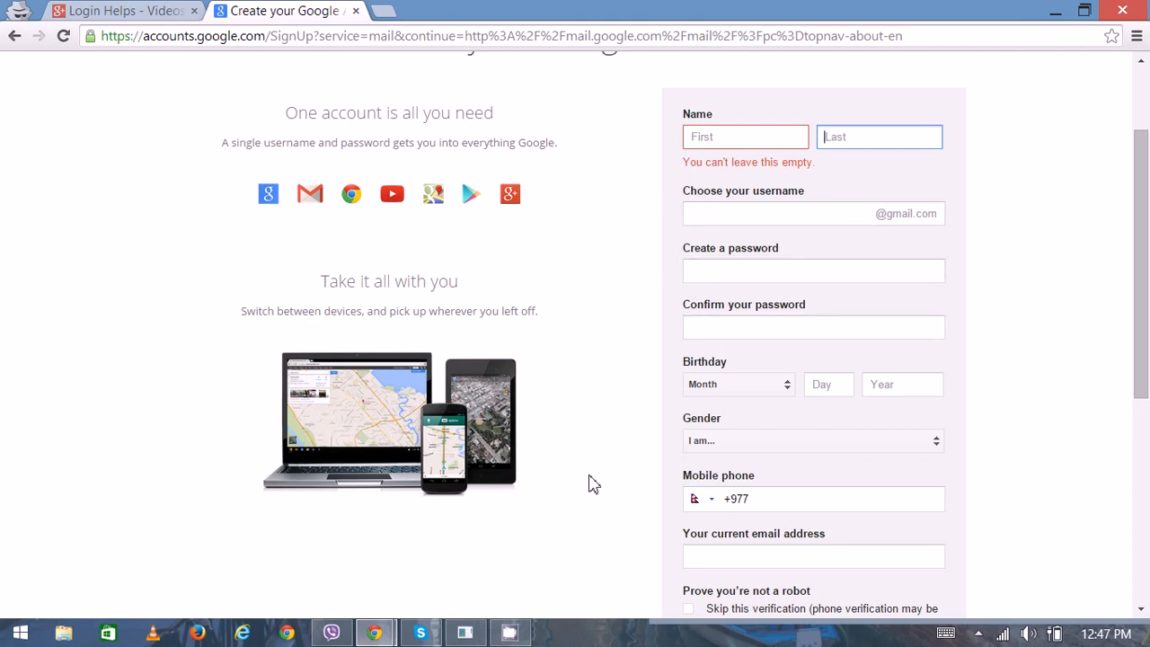
pyautogui.scroll(-3)
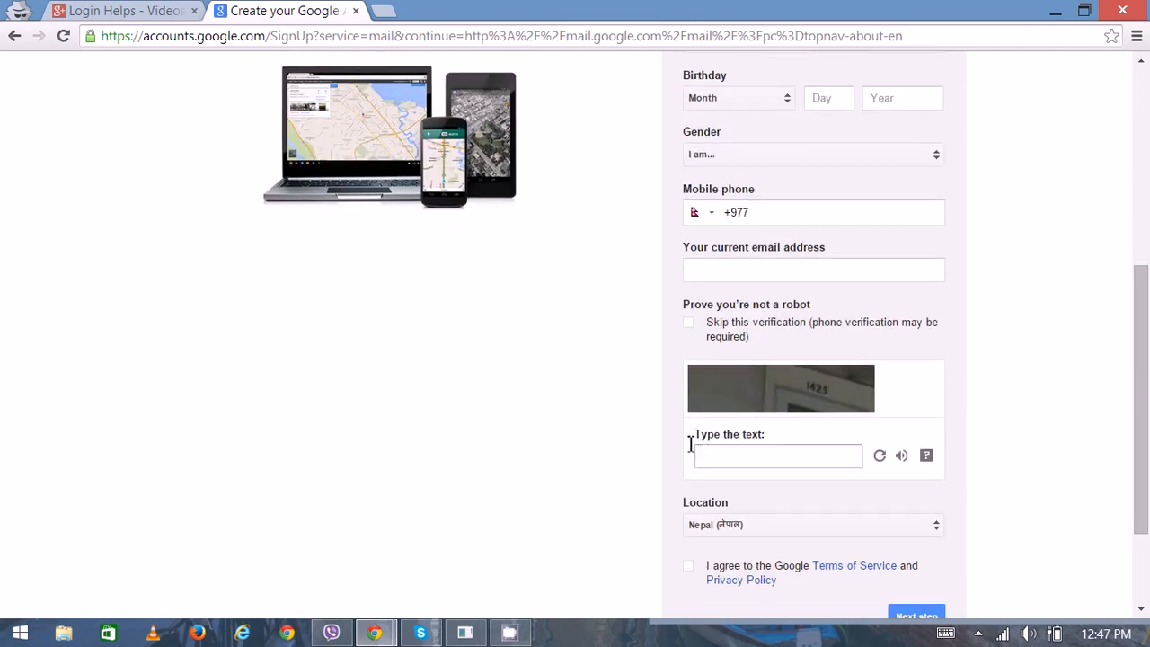
pyautogui.moveTo(608, 424)
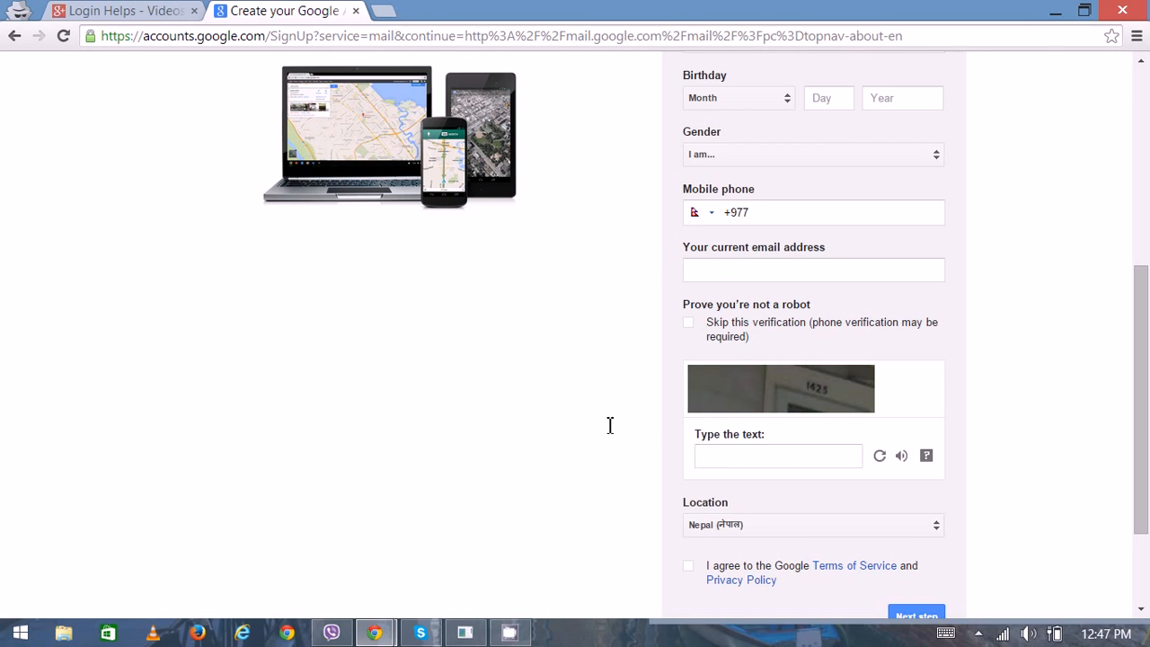
pyautogui.scroll(-3)
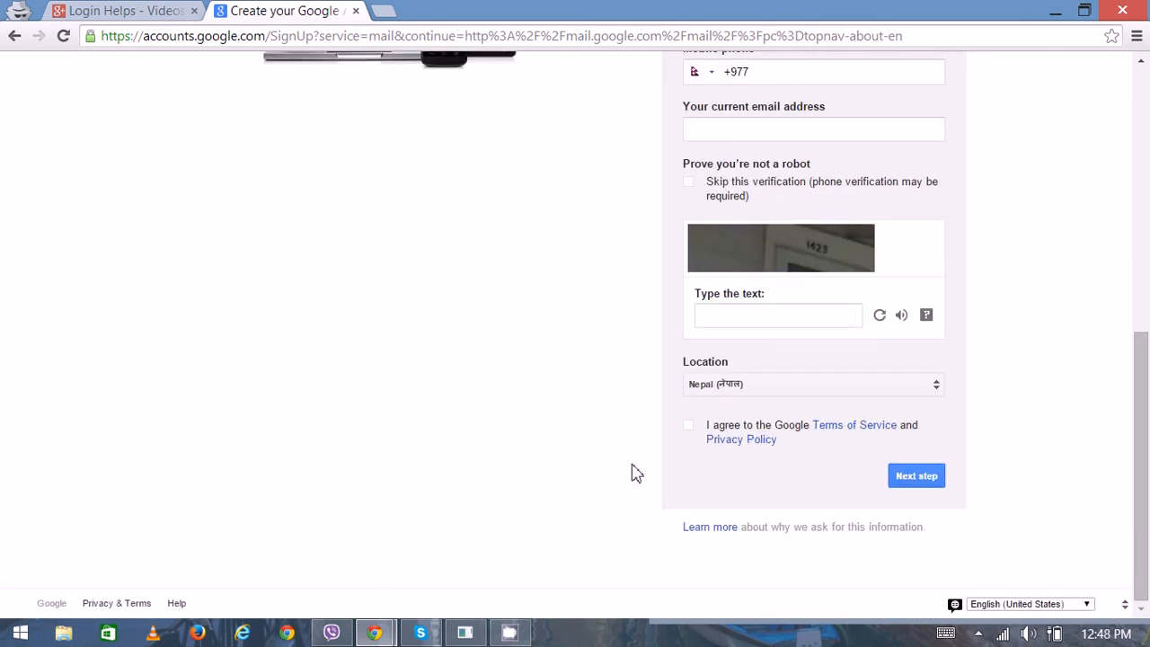
pyautogui.moveTo(916, 474)
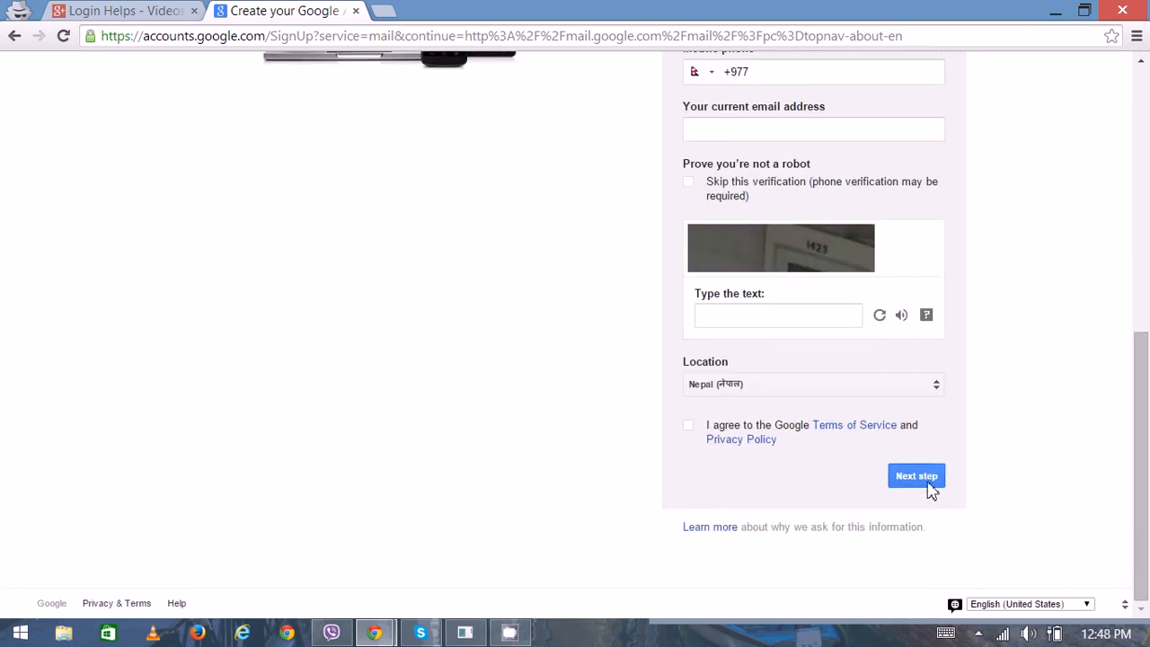
pyautogui.moveTo(632, 411)
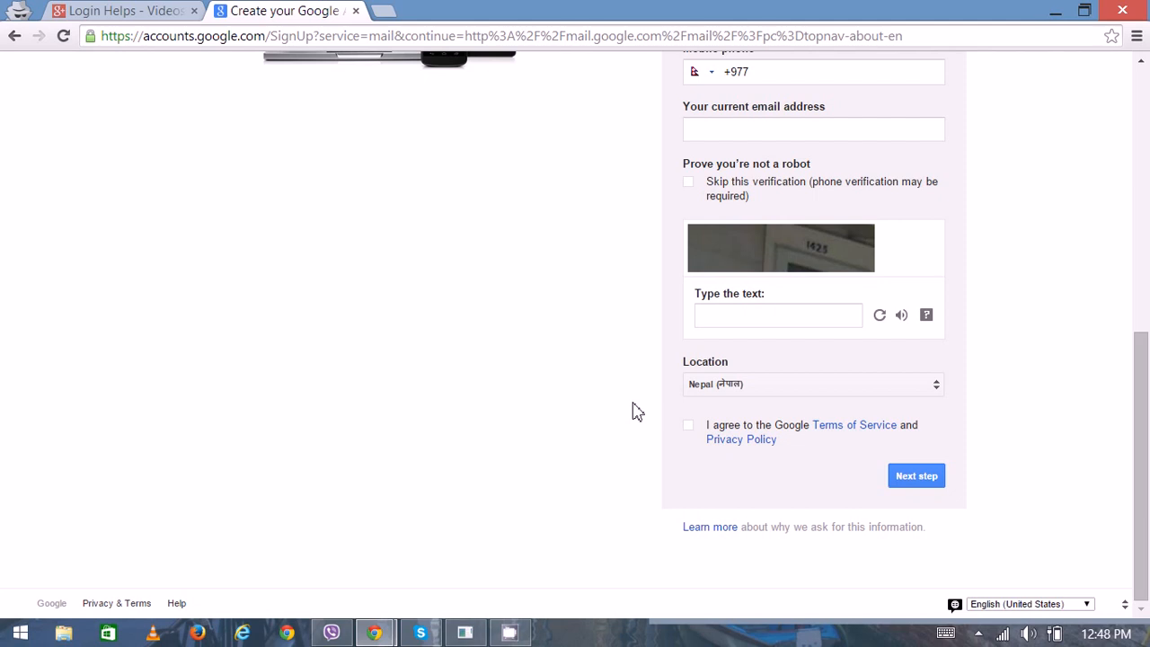
pyautogui.scroll(3)
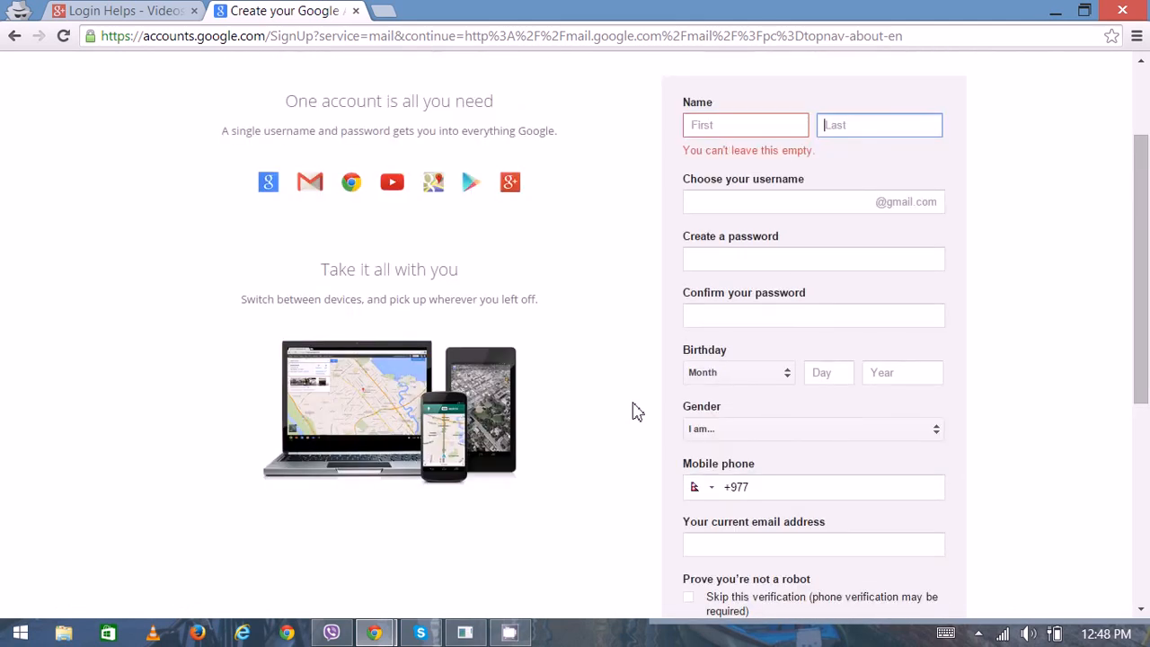
pyautogui.scroll(3)
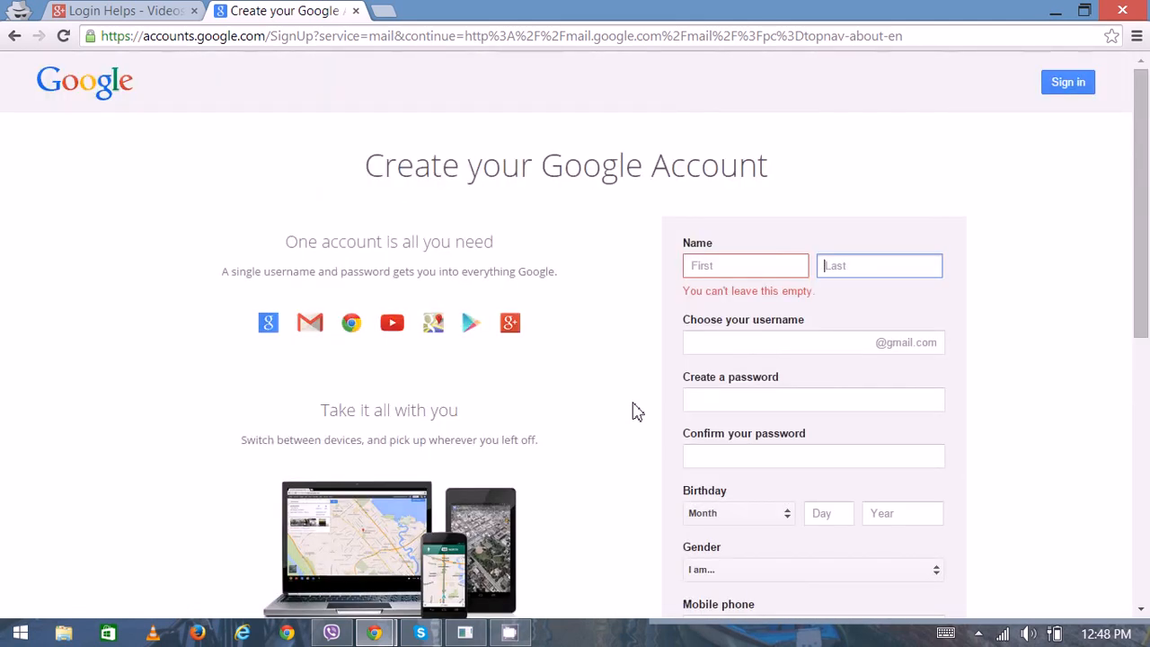